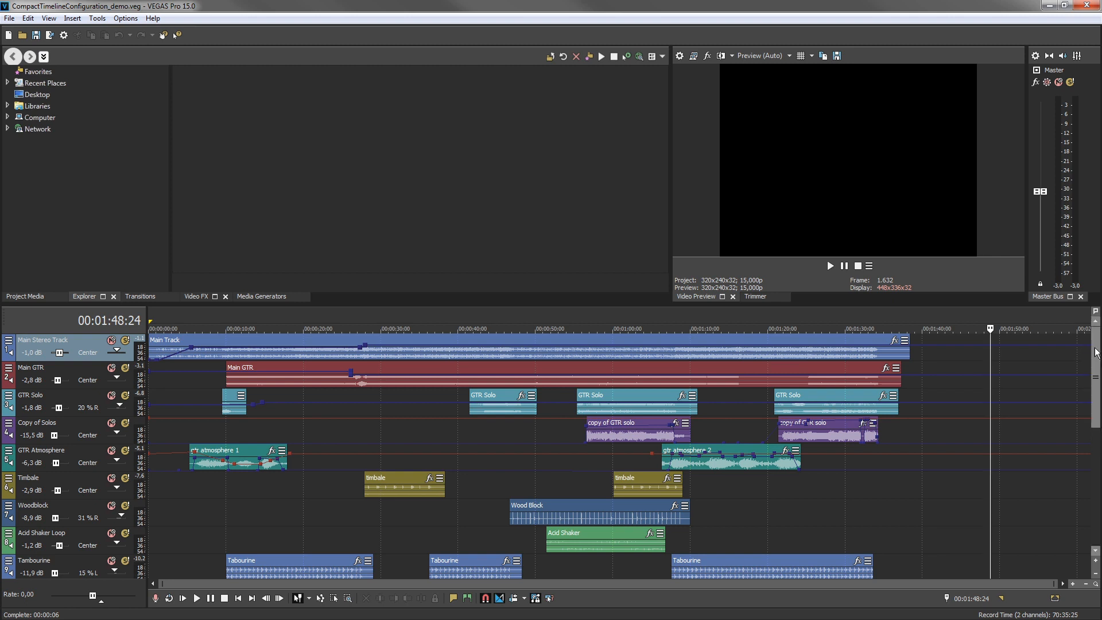
{"action": "scroll", "scroll_direction": "down", "scroll_amount": 3}
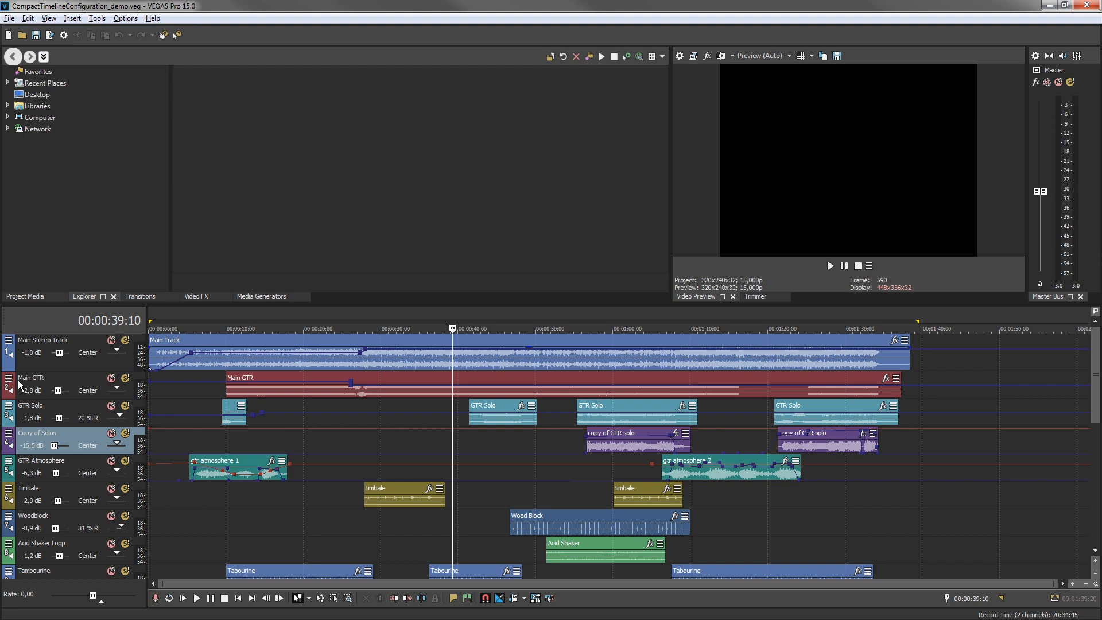
{"action": "mouse_move", "coordinate": [32, 378]}
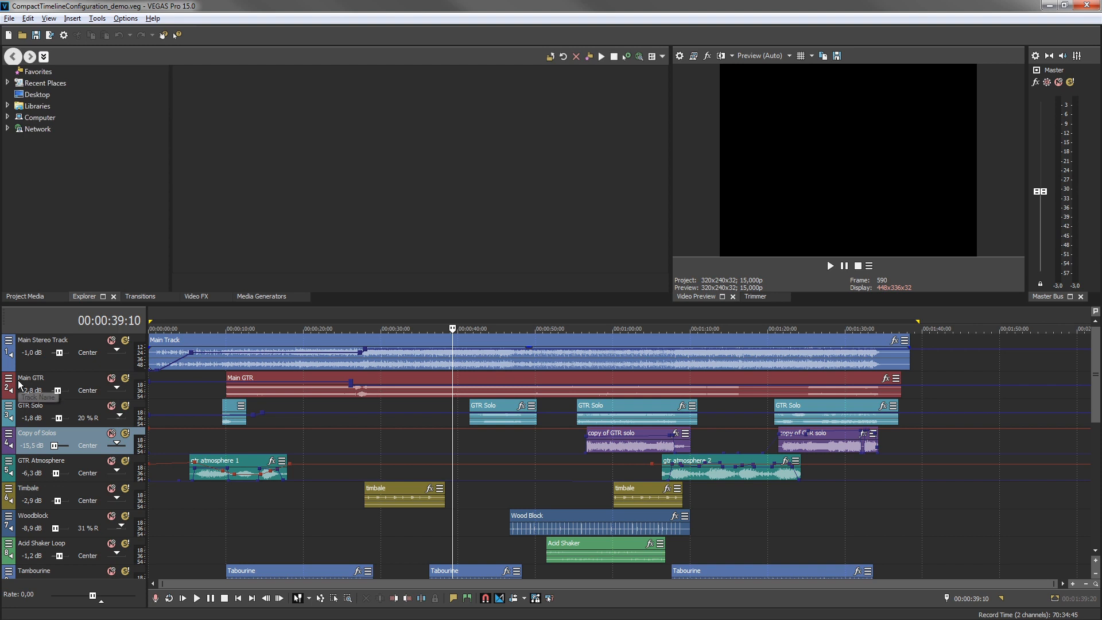